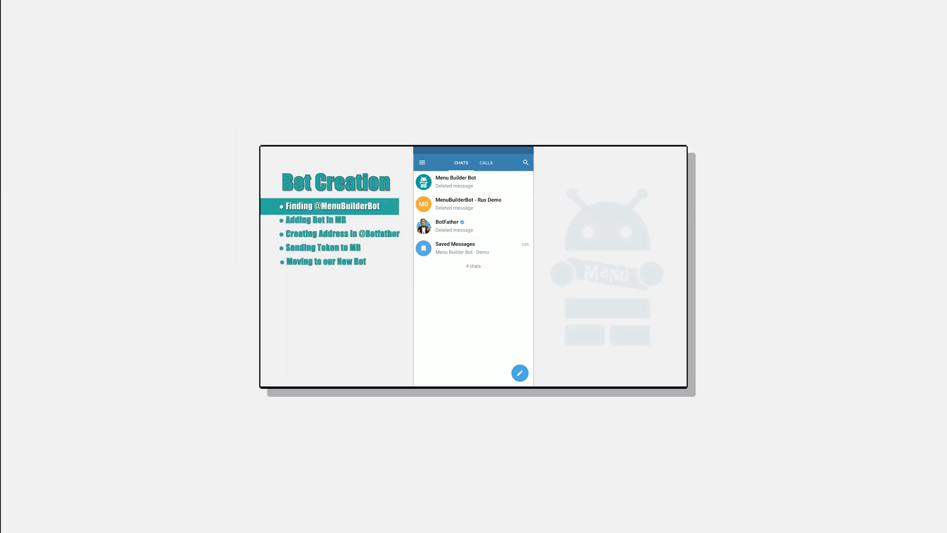
# Find 'MenuBuilderBot' via search and enter the Menu Builder Bot chat
pyautogui.click(525, 162)
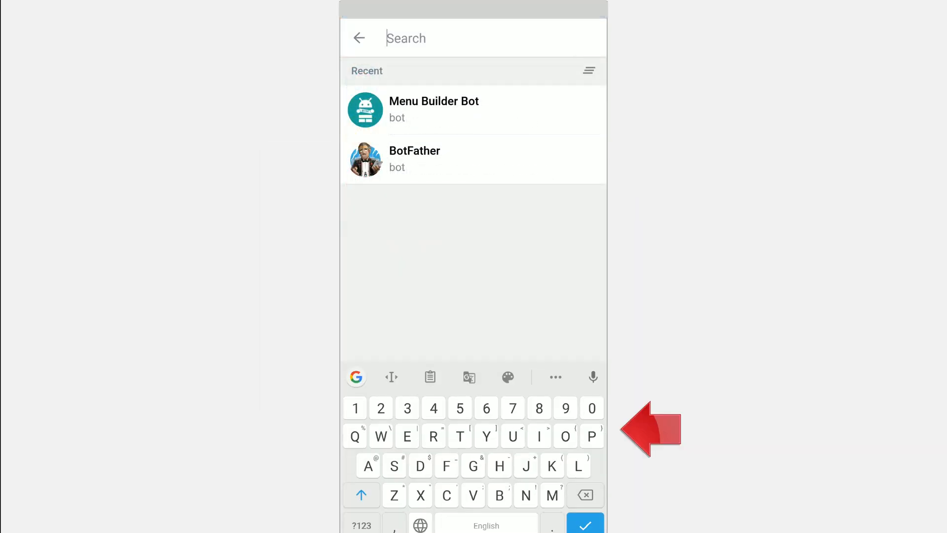
pyautogui.write('MenuBui')
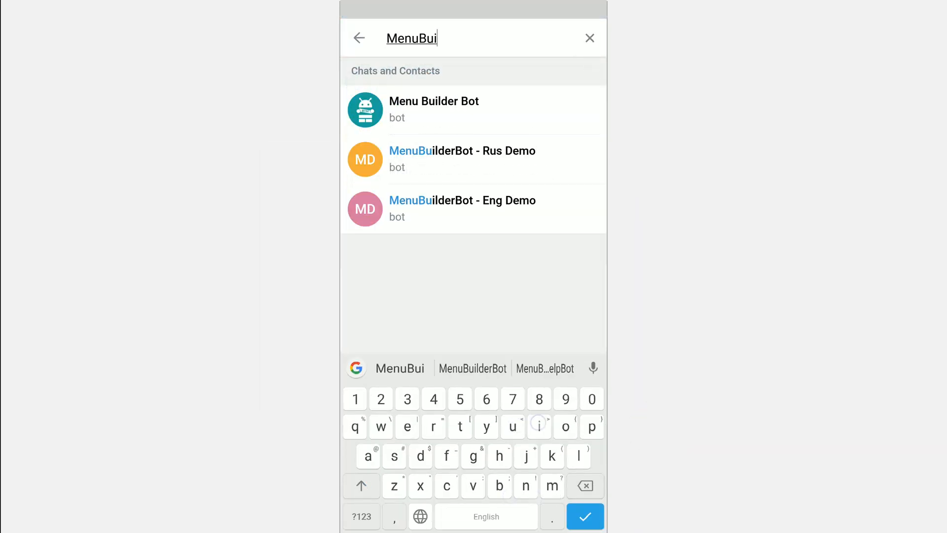
pyautogui.write('lder')
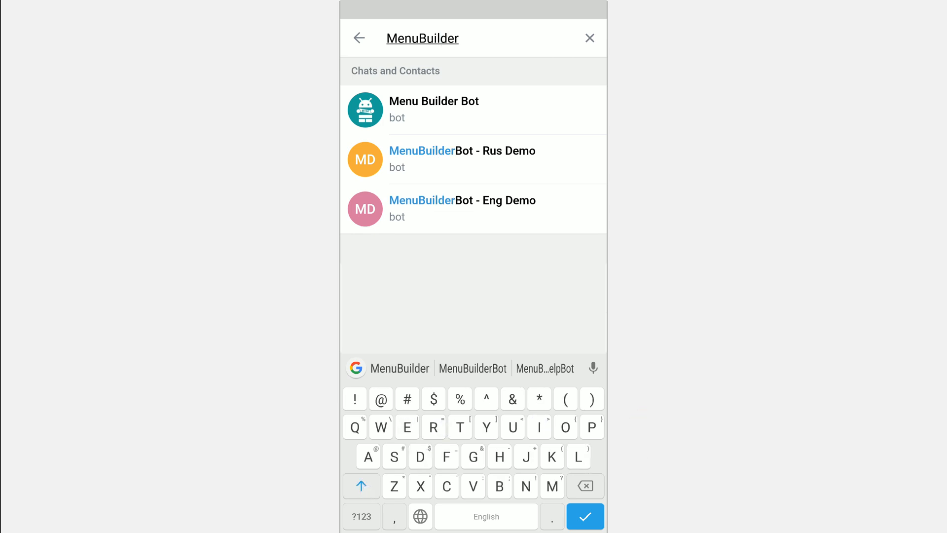
pyautogui.click(472, 368)
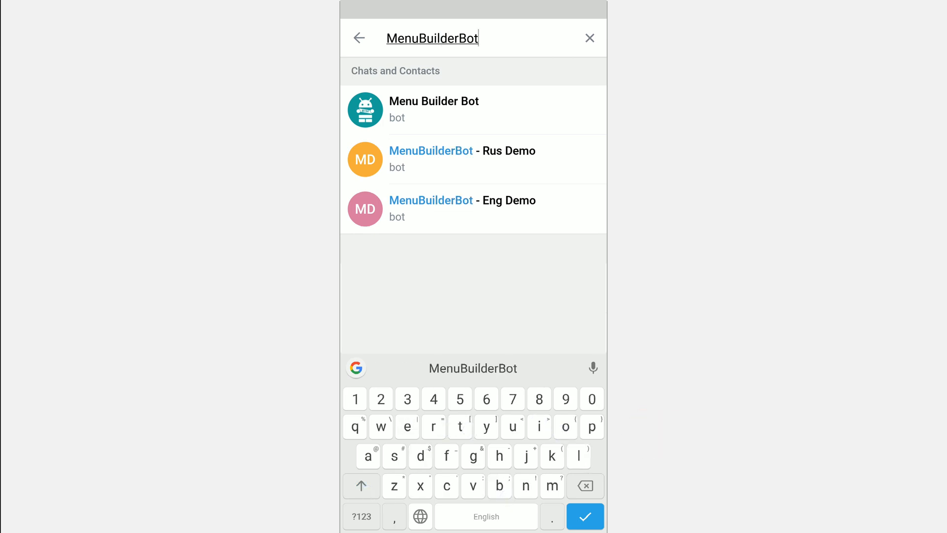
pyautogui.click(434, 109)
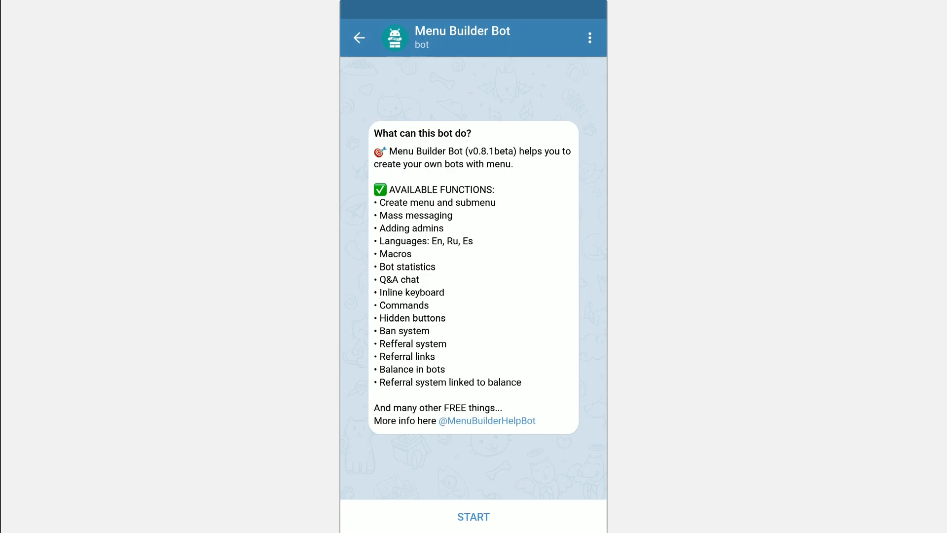
# Start the MenuBuilderBot - Eng Demo bot and bring up its Administrator menu
pyautogui.click(473, 516)
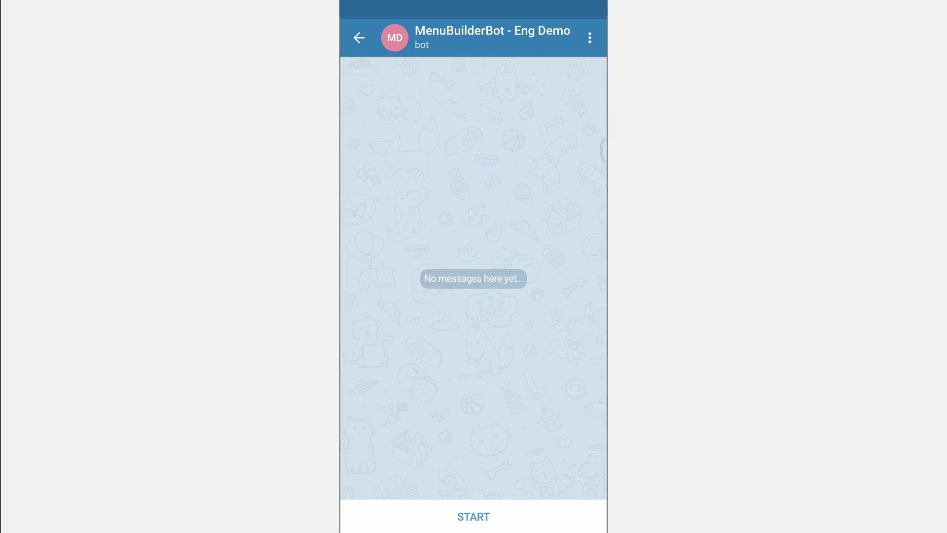
pyautogui.click(472, 516)
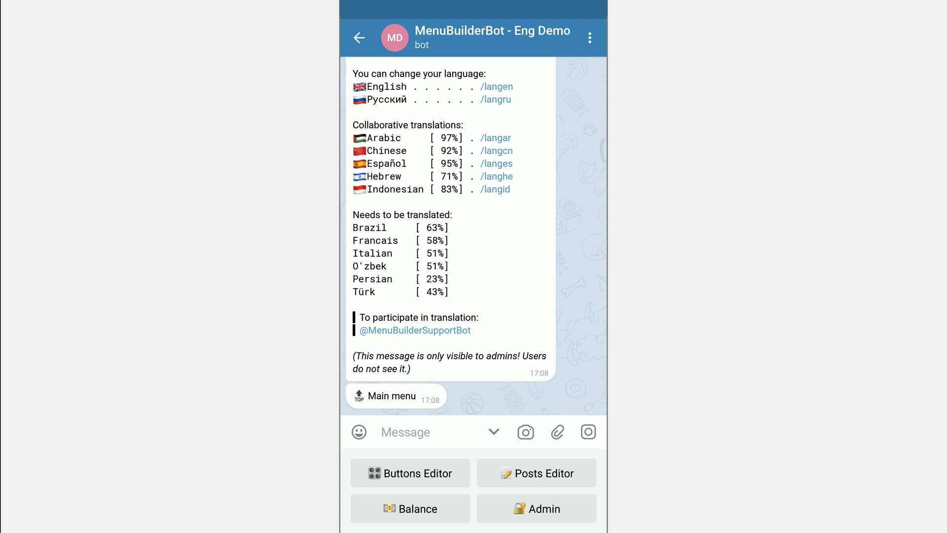
pyautogui.click(535, 508)
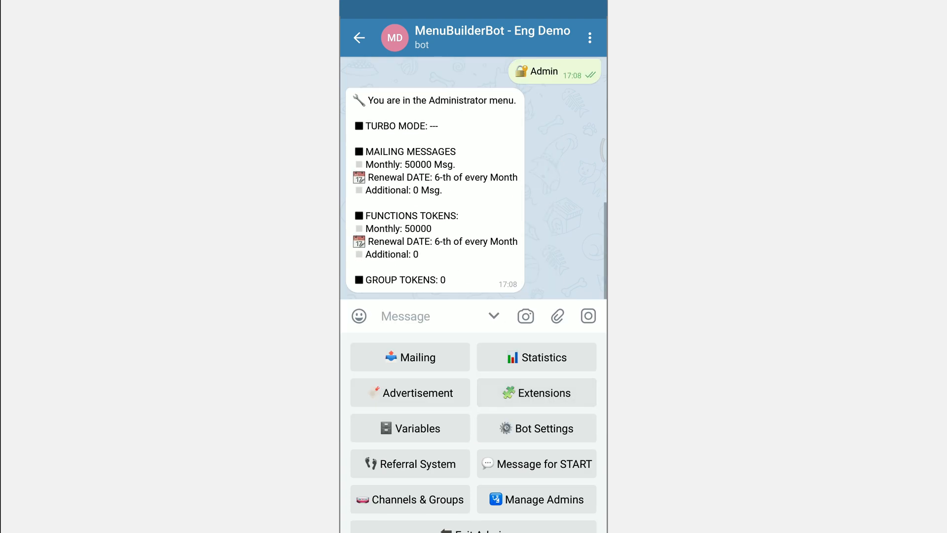
# Choose Message for START and draft 'Test message for start.' as the reply
pyautogui.click(535, 464)
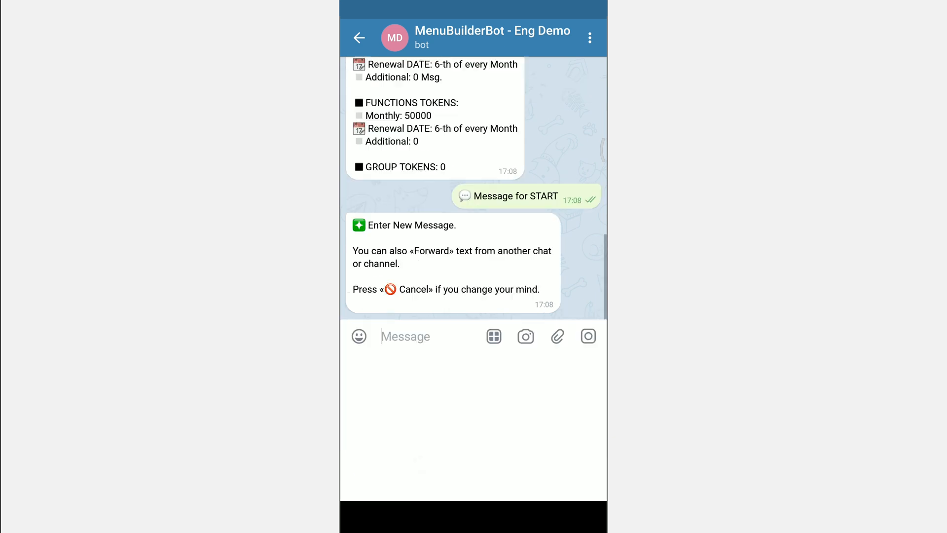
pyautogui.write('Test message for start.')
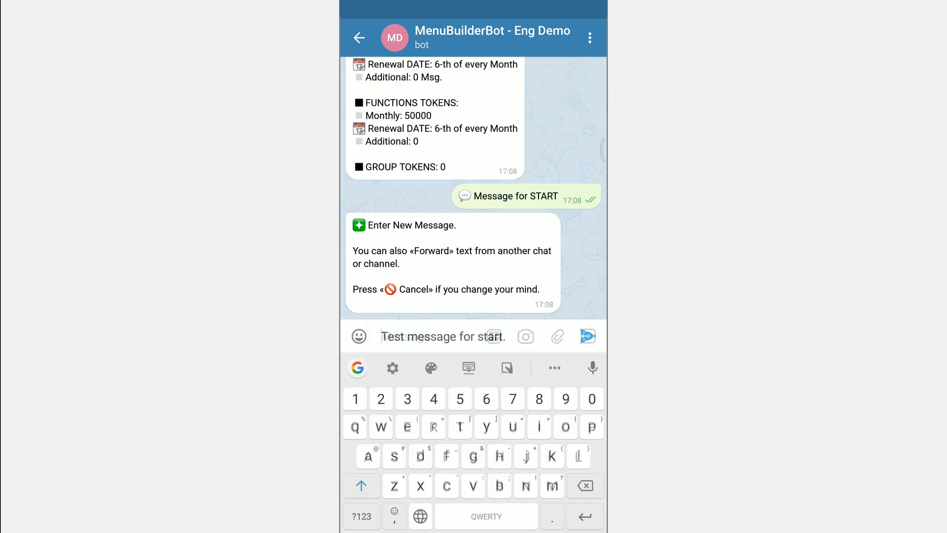
# Send 'Test message for start.' so the bot saves it as the start message
pyautogui.click(587, 336)
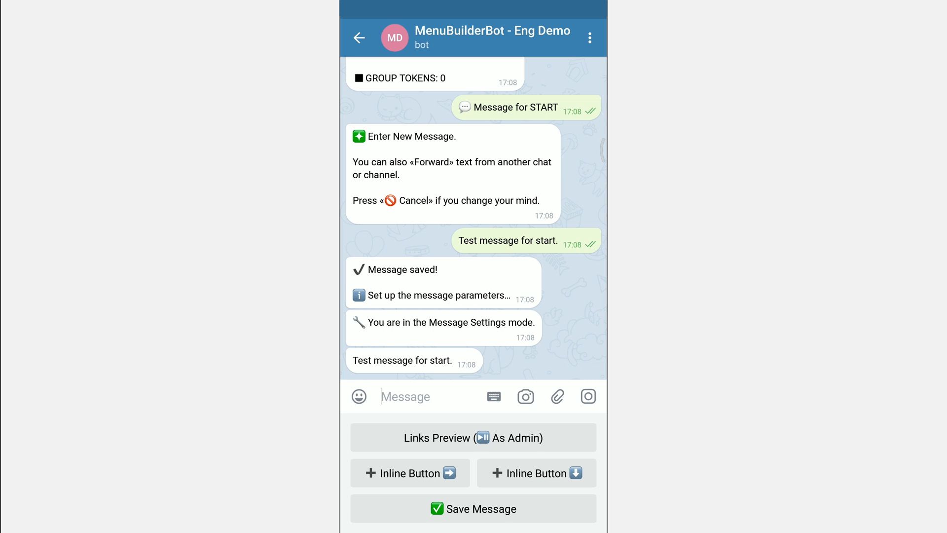
# Attach a pop-up window inline button 'Button title' with 'Text of the message.' to the start message
pyautogui.click(535, 473)
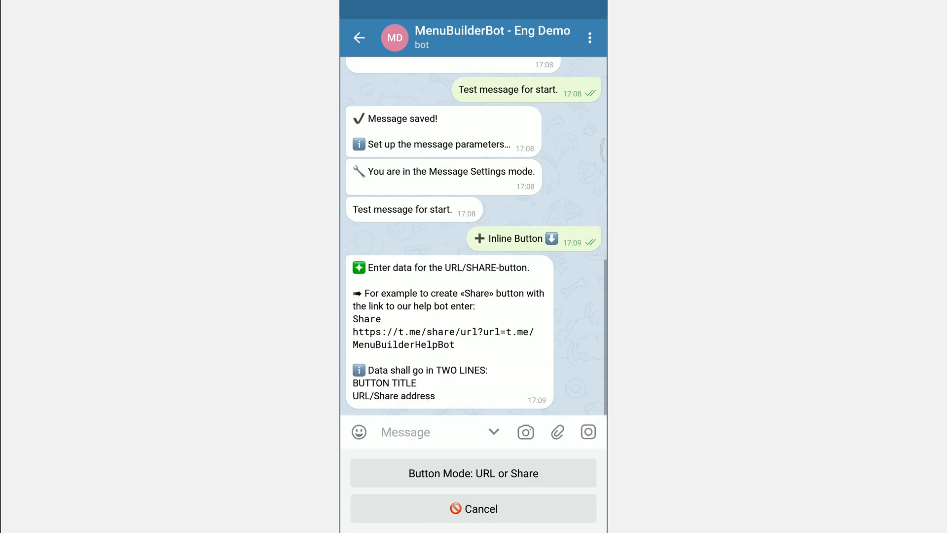
pyautogui.click(472, 472)
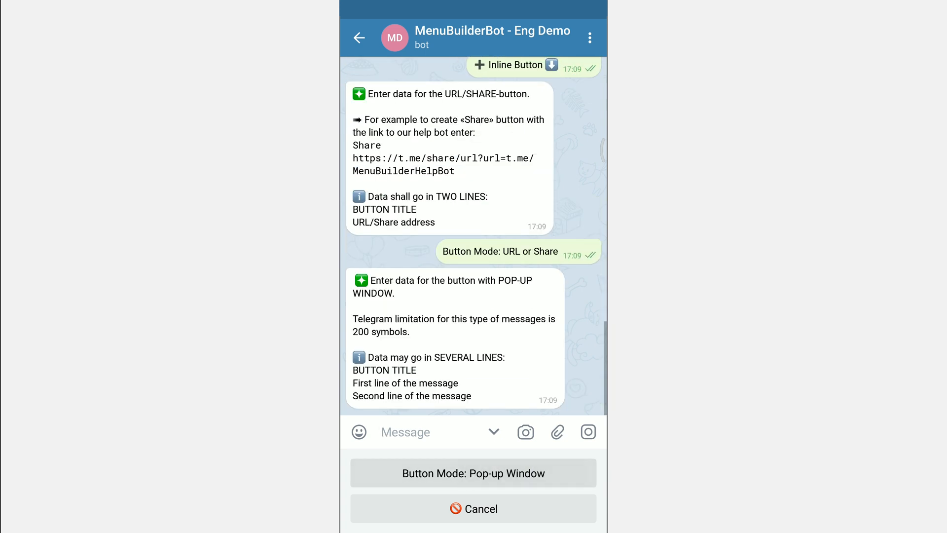
pyautogui.click(405, 431)
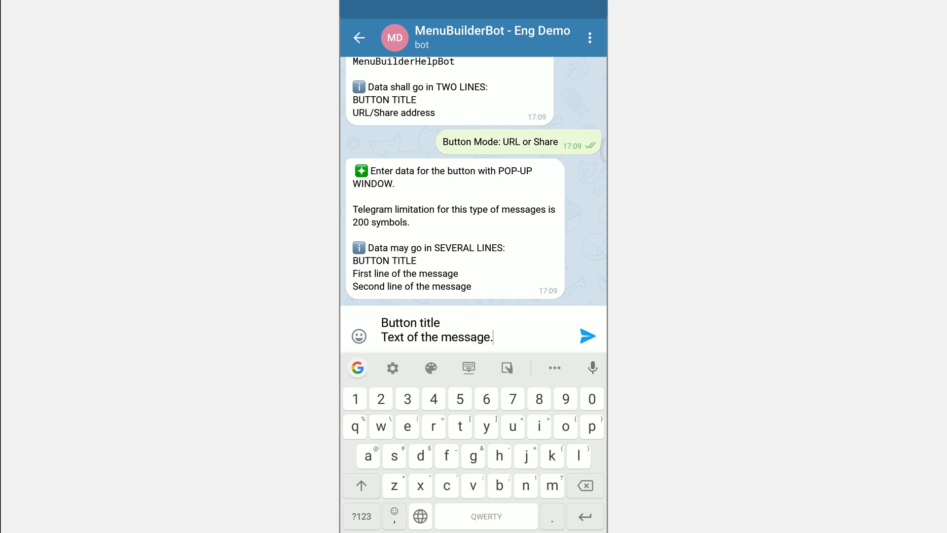
pyautogui.click(588, 336)
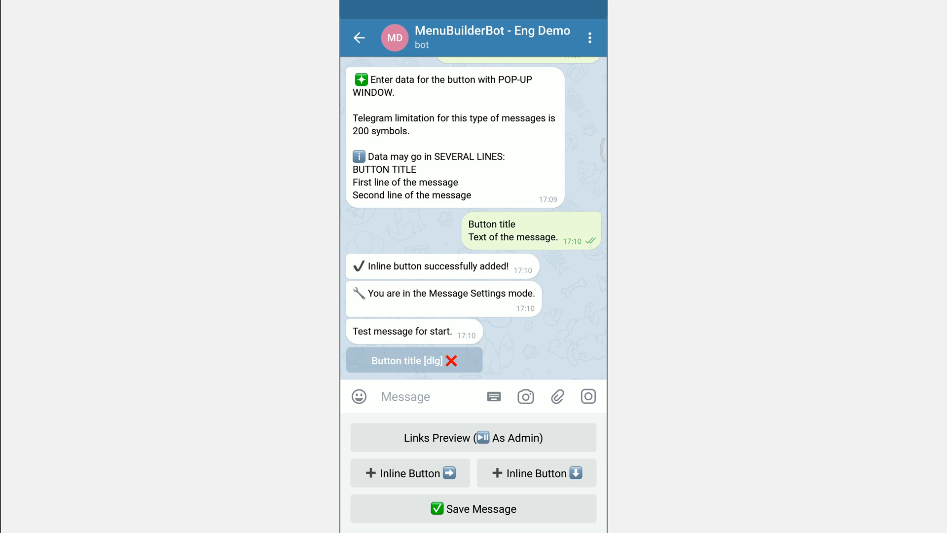
# Exit admin, try the start message's 'Button title' pop-up, dismiss it and return to Admin
pyautogui.click(473, 508)
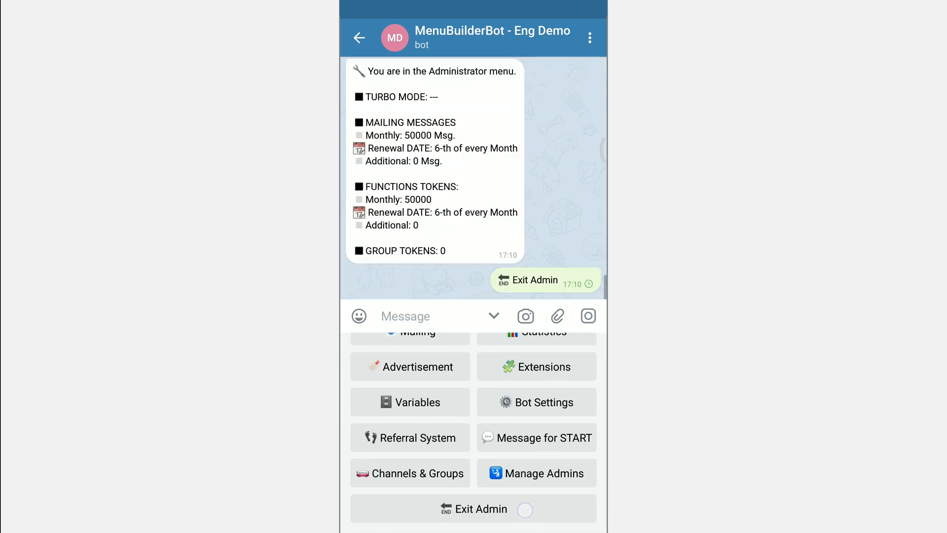
pyautogui.click(589, 37)
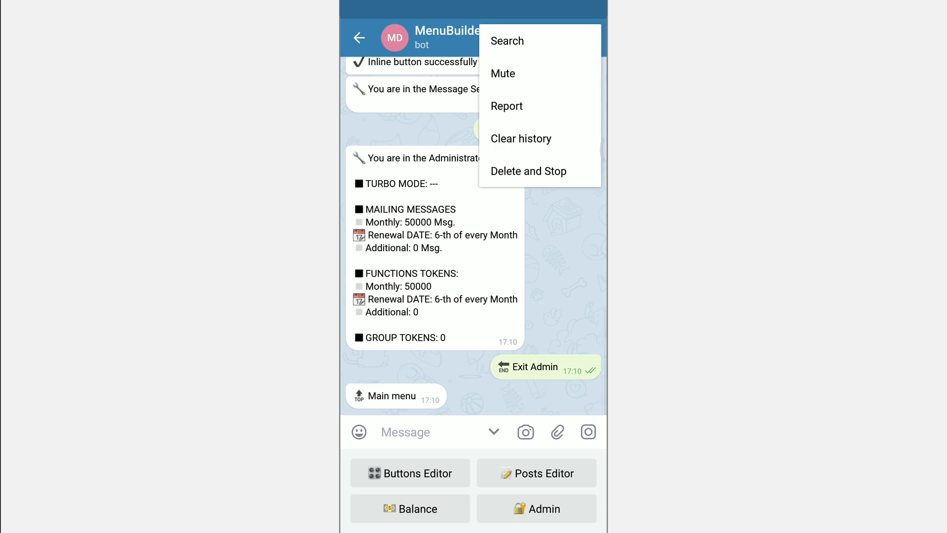
pyautogui.click(521, 138)
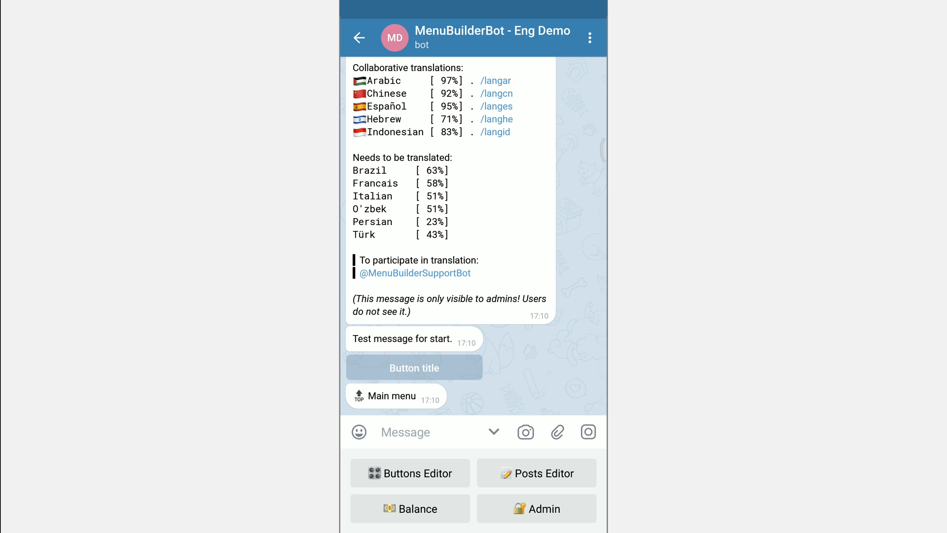
pyautogui.click(414, 367)
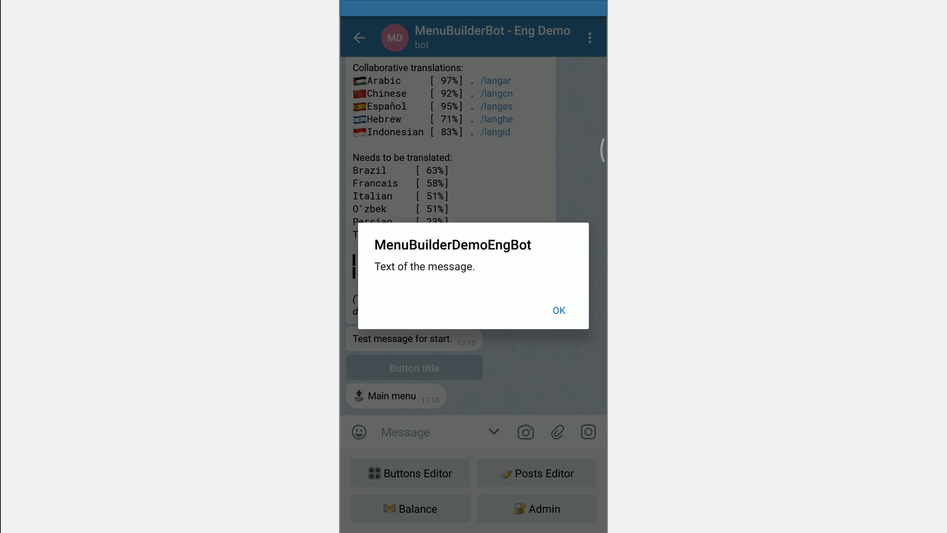
pyautogui.click(557, 310)
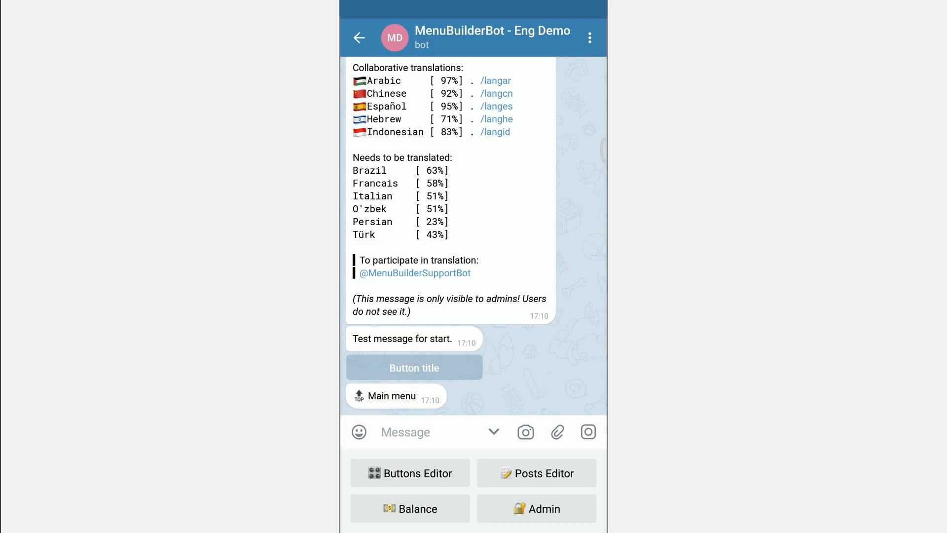
pyautogui.click(536, 508)
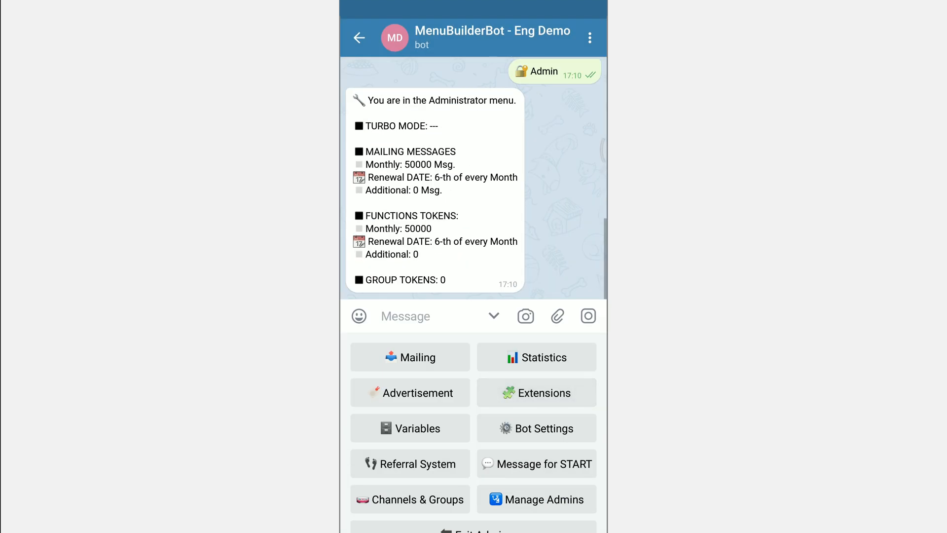
pyautogui.click(537, 463)
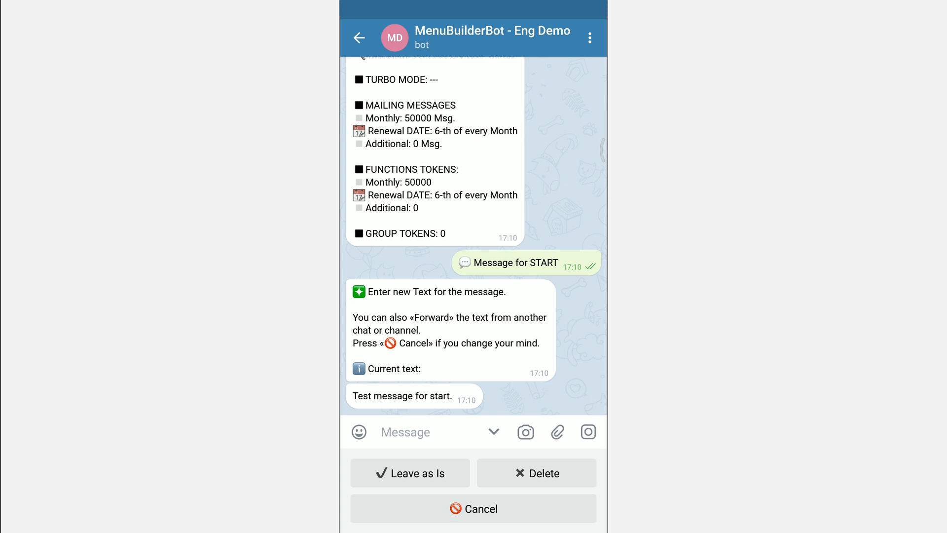
pyautogui.click(410, 473)
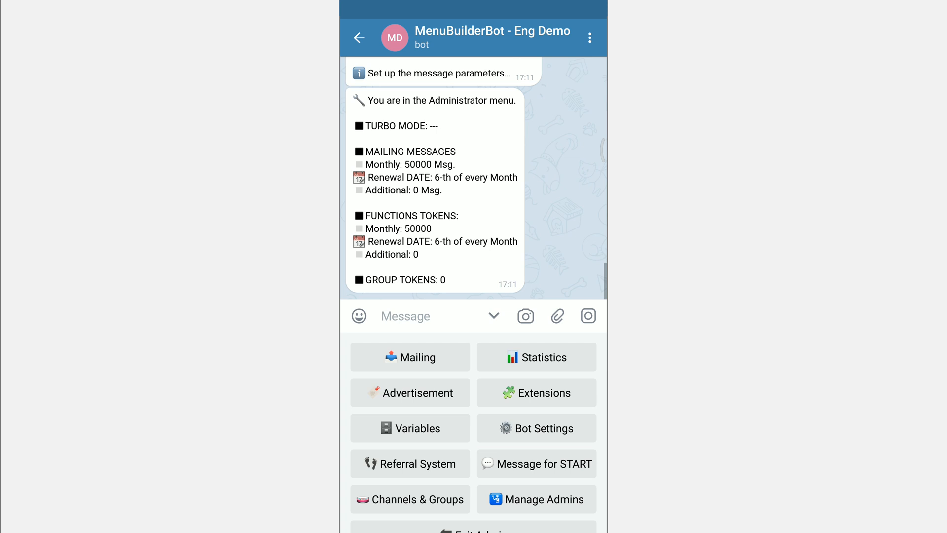